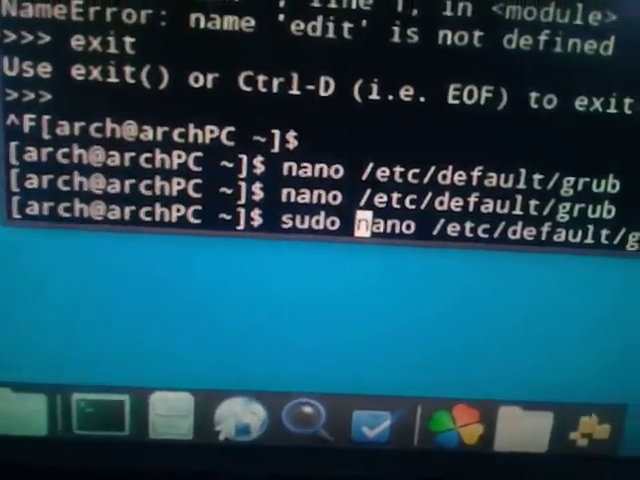
Step: Run 'sudo nano /etc/default/grub' to bring up the sudo password prompt
{"action": "key", "text": "Return"}
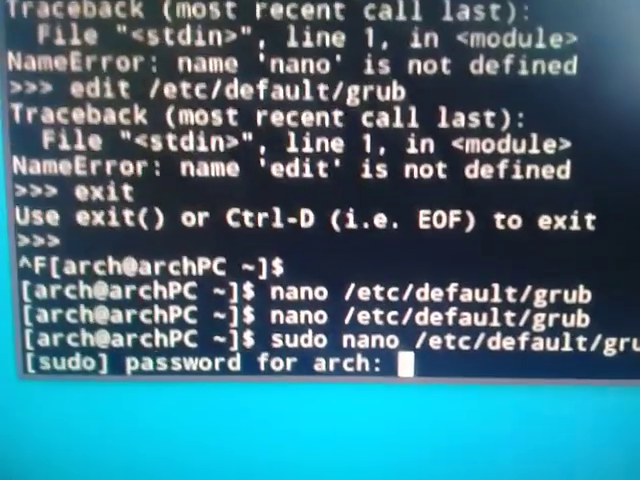